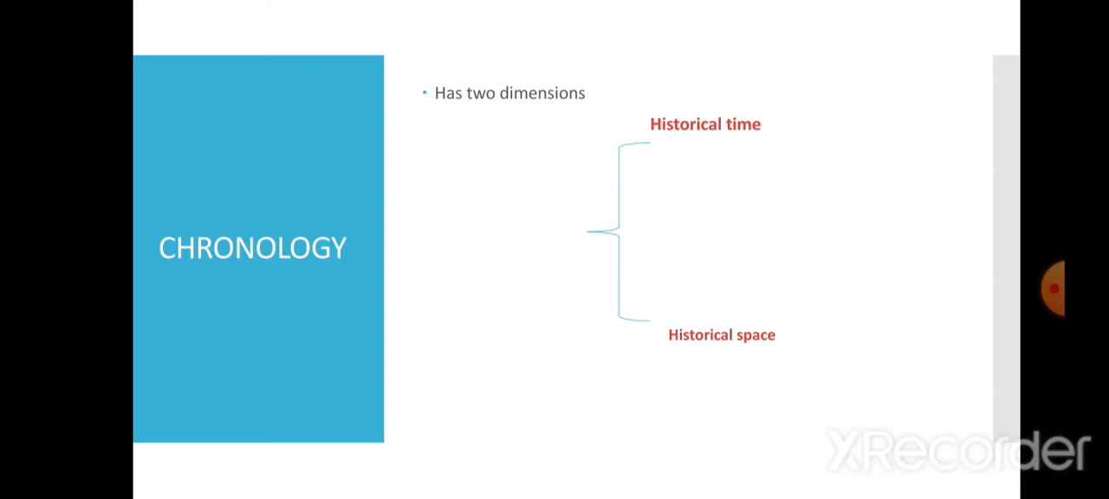
key("Right")
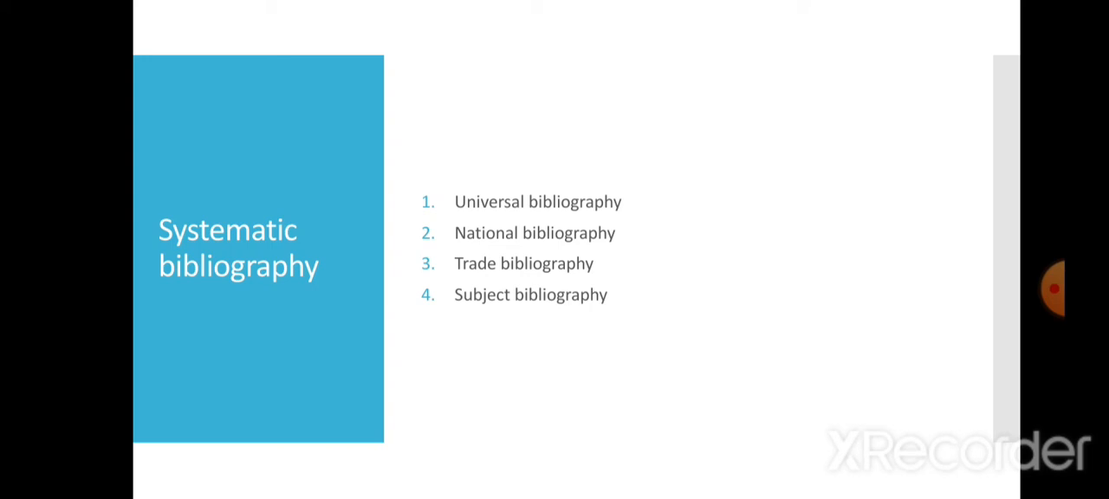
key("Right")
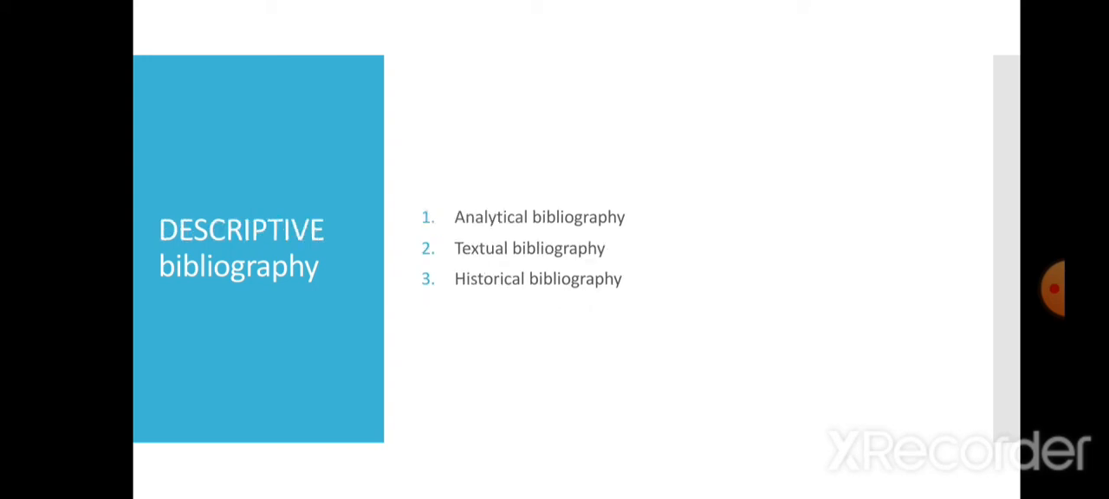